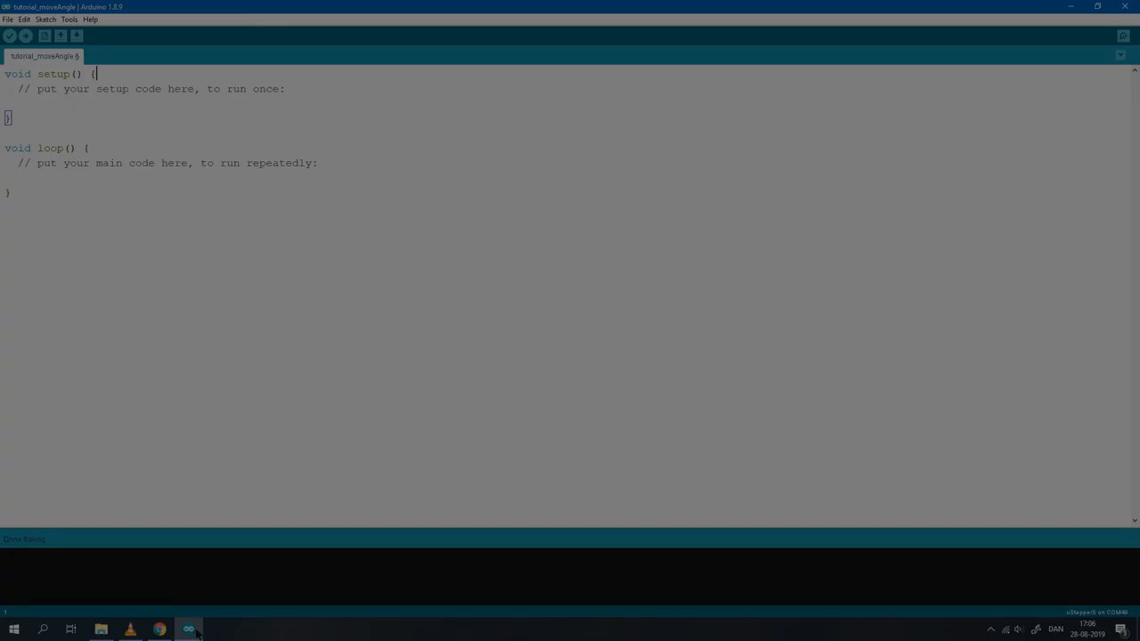
Step: Include uStepperS.h, declare the uStepperS stepper object, and call stepper.setup() in setup
click(70, 20)
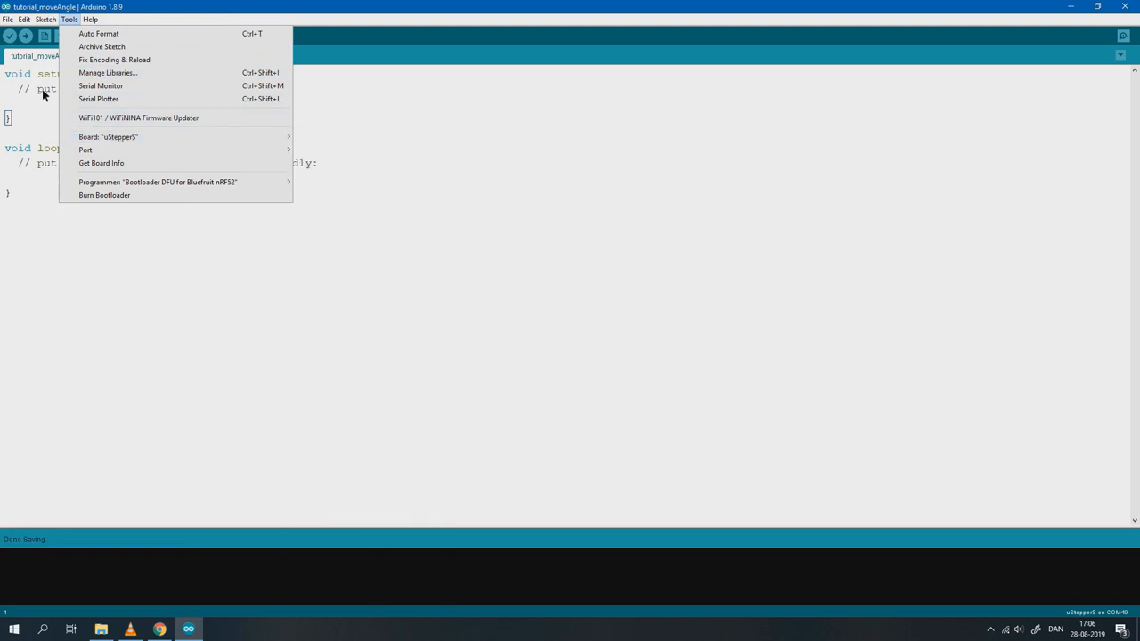
click(557, 208)
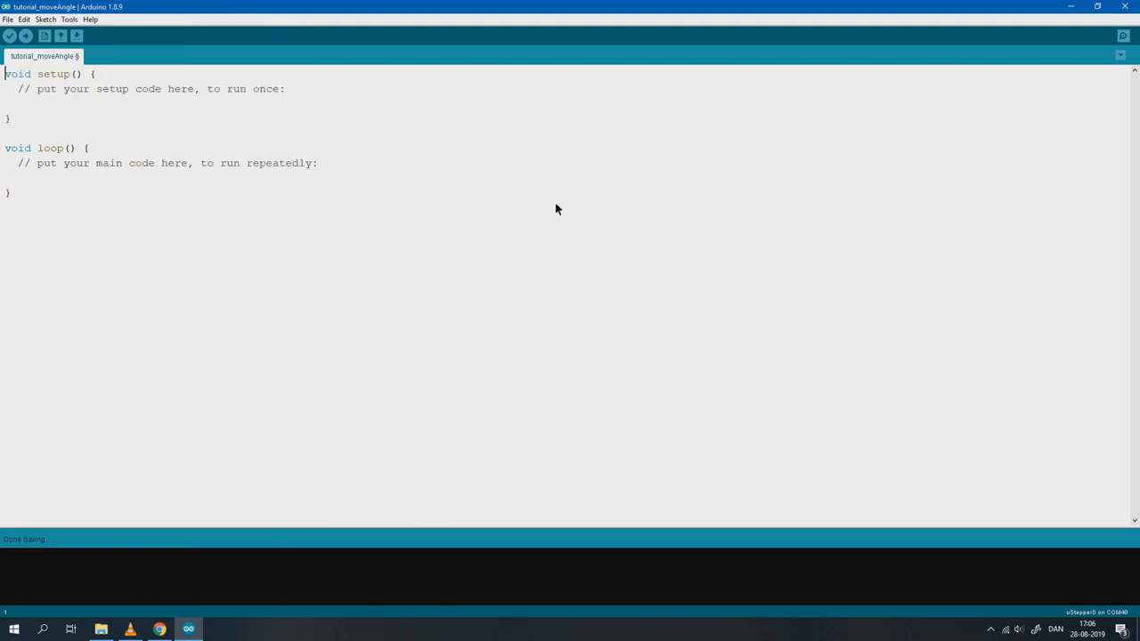
text(#include <uStepperS.h>)
text(uStepperS ste)
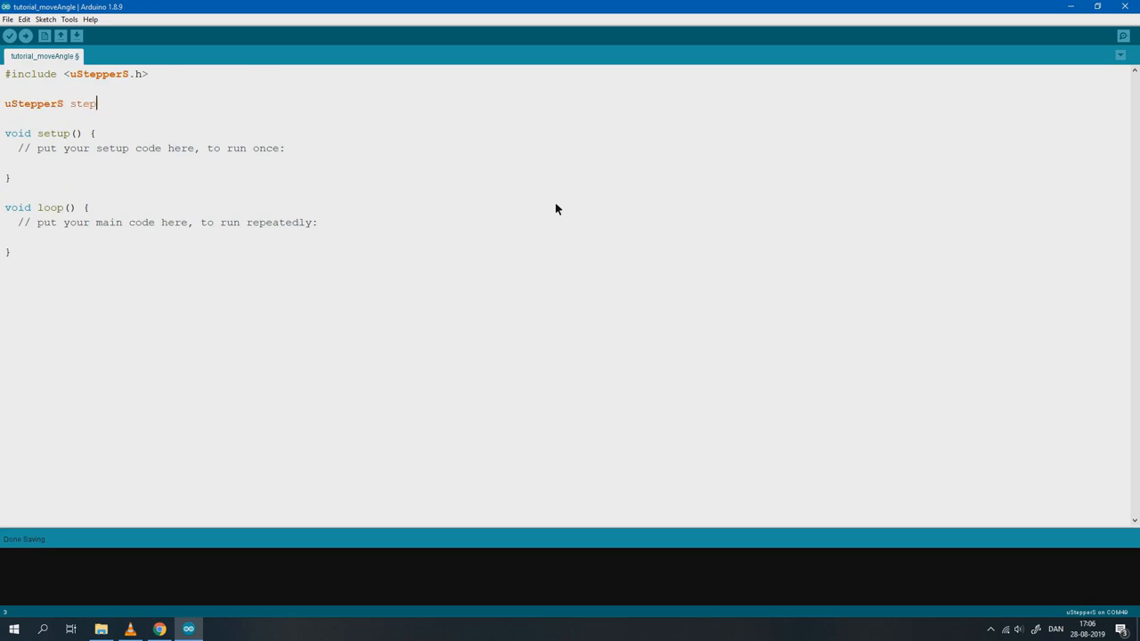
text(per;)
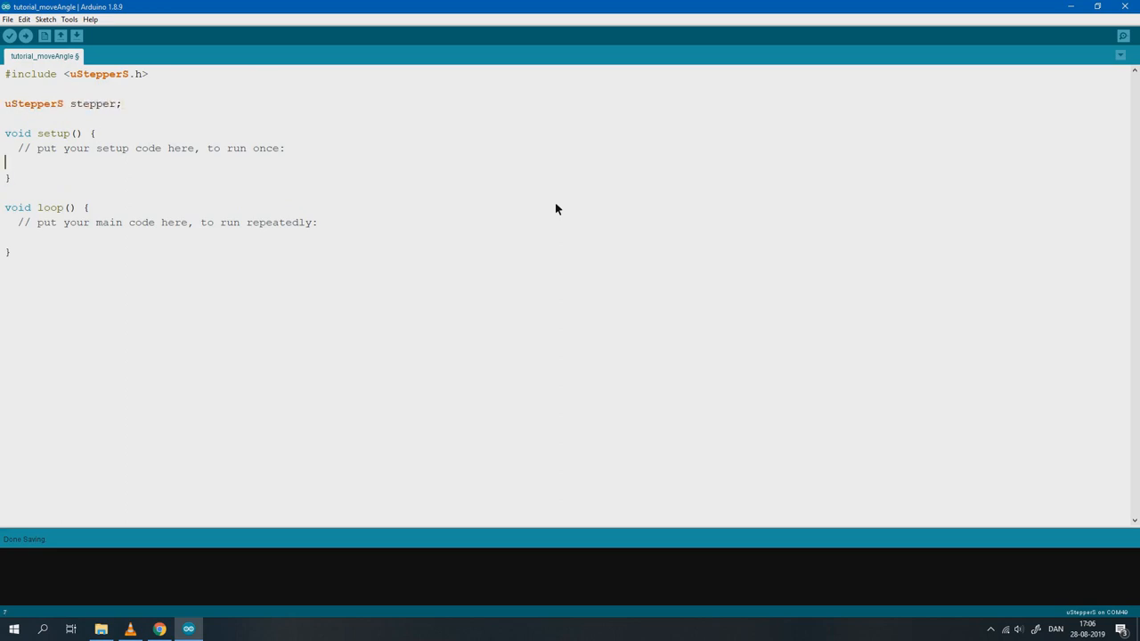
text(st)
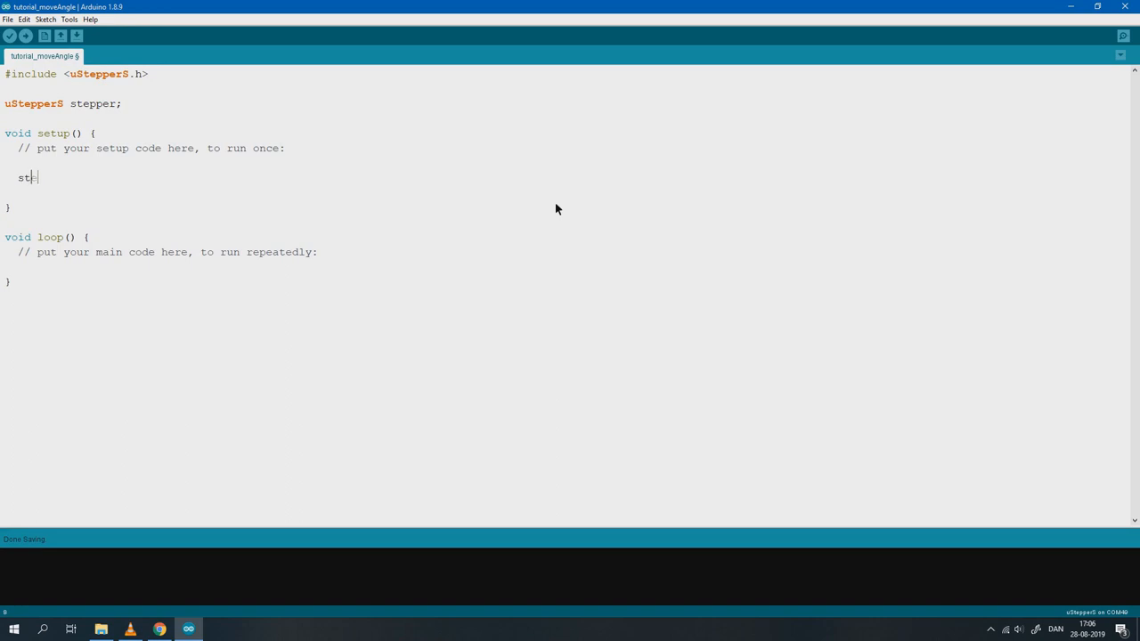
text(epper.setup)
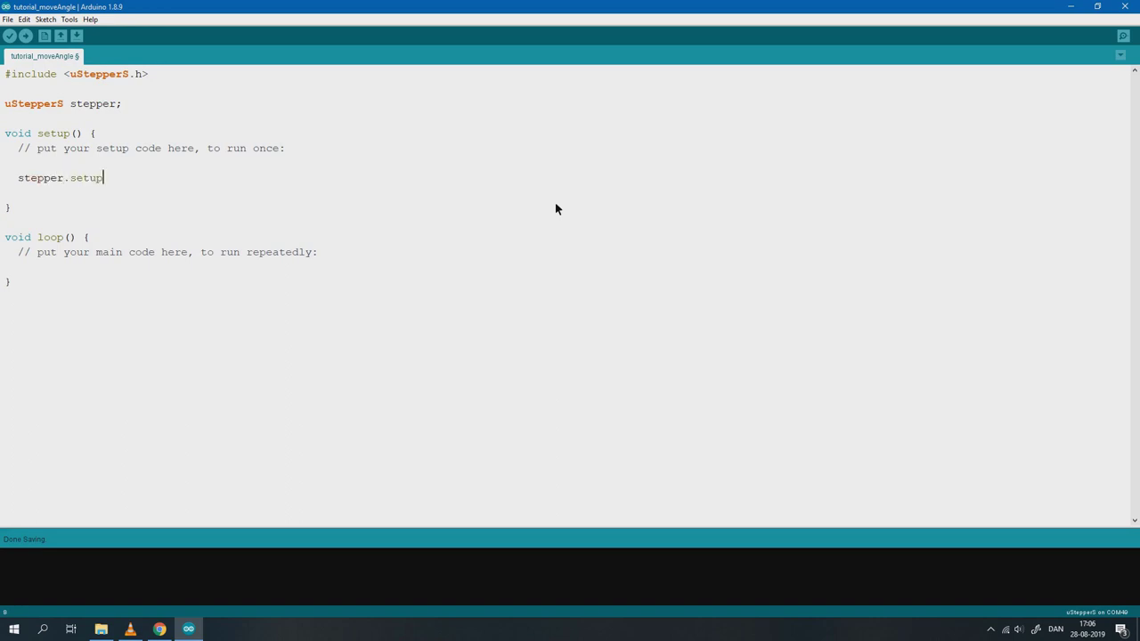
text(();)
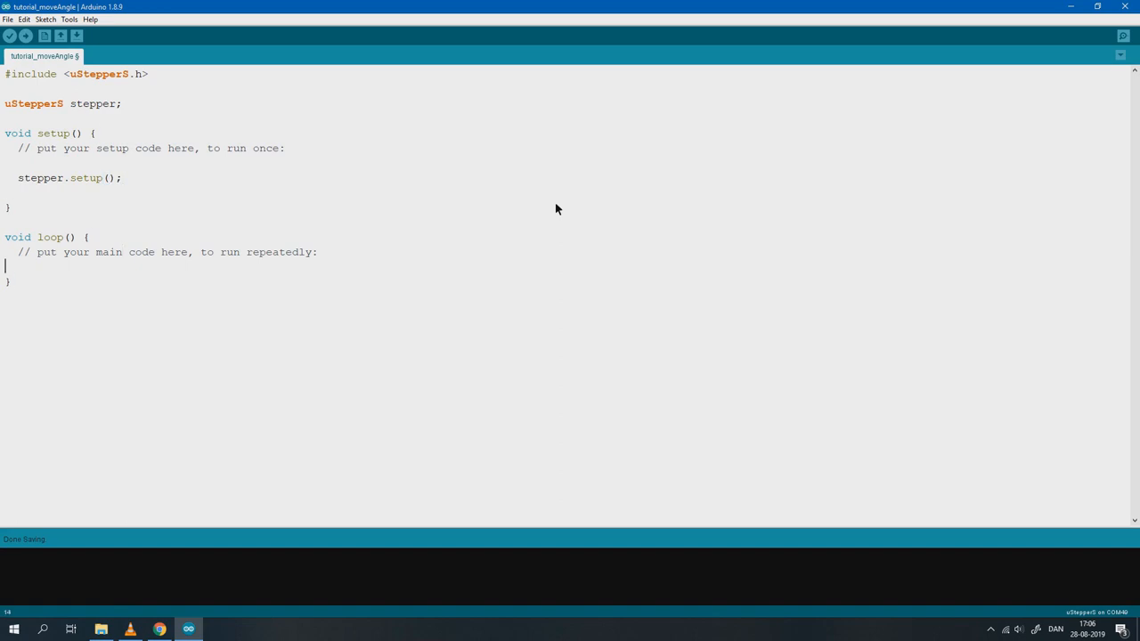
Step: Make loop call stepper.moveAngle(180) followed by delay(2000)
text(stepper)
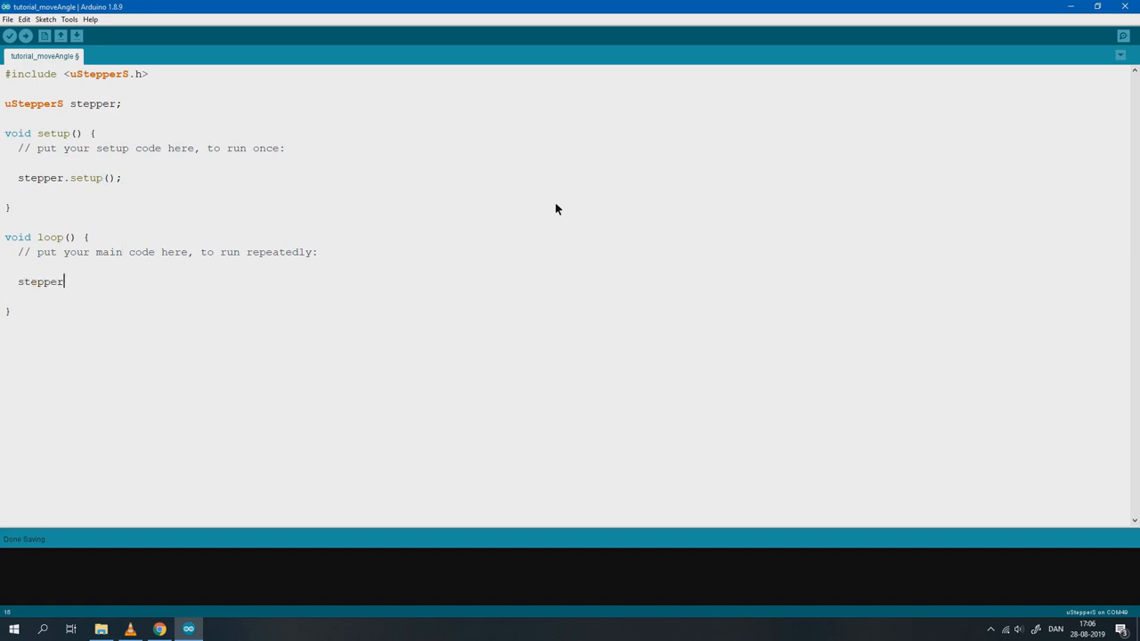
text(.moveAngle)
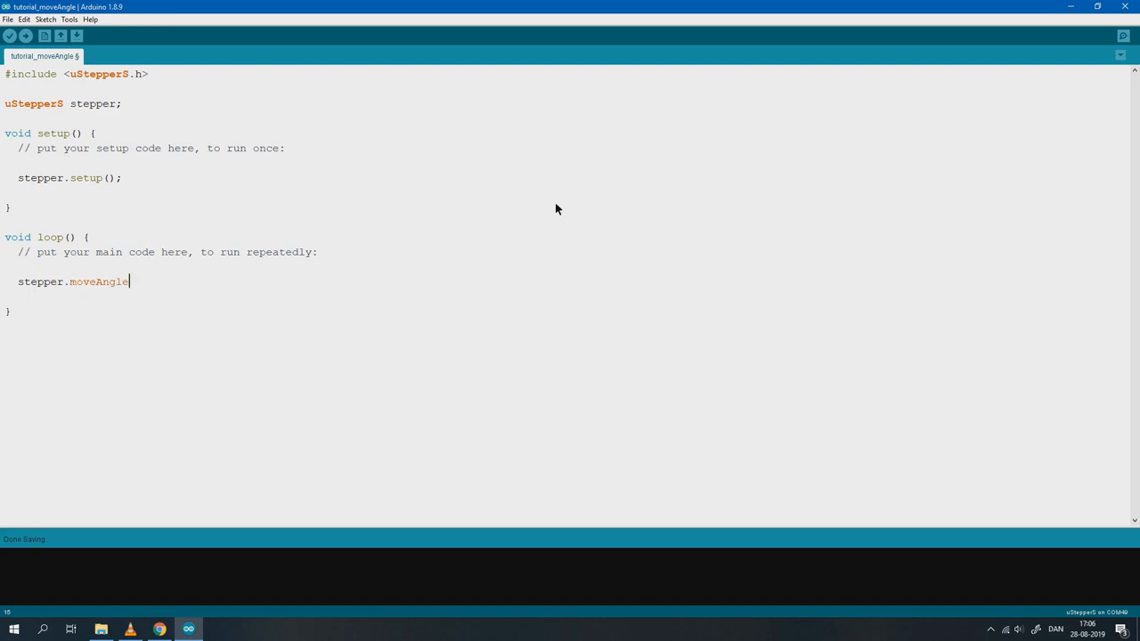
text(();)
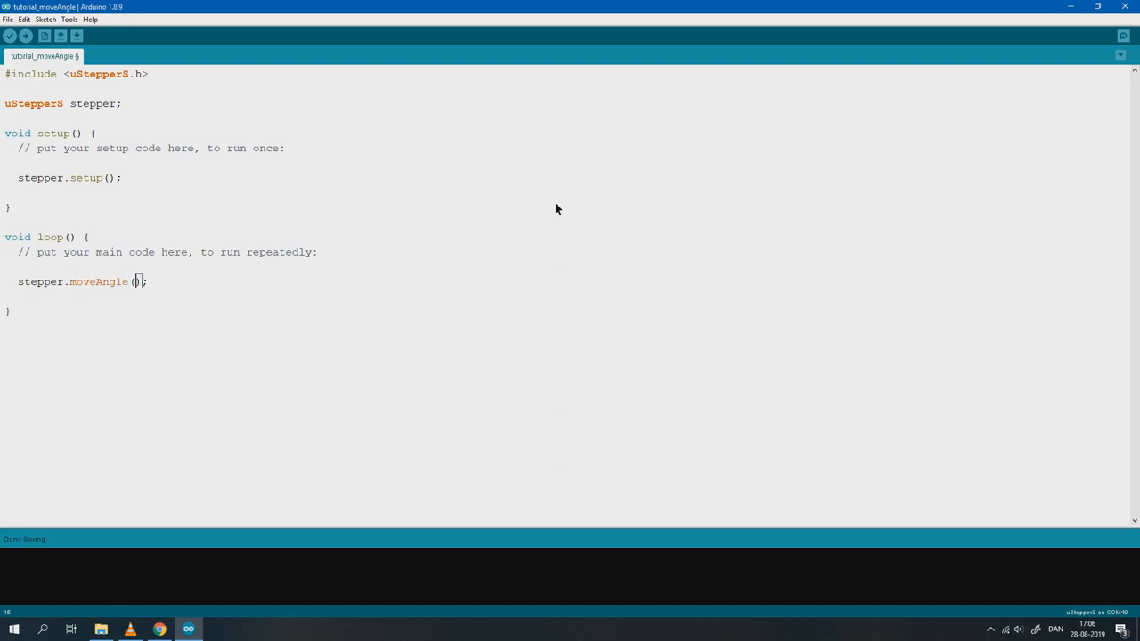
text(180)
text(d)
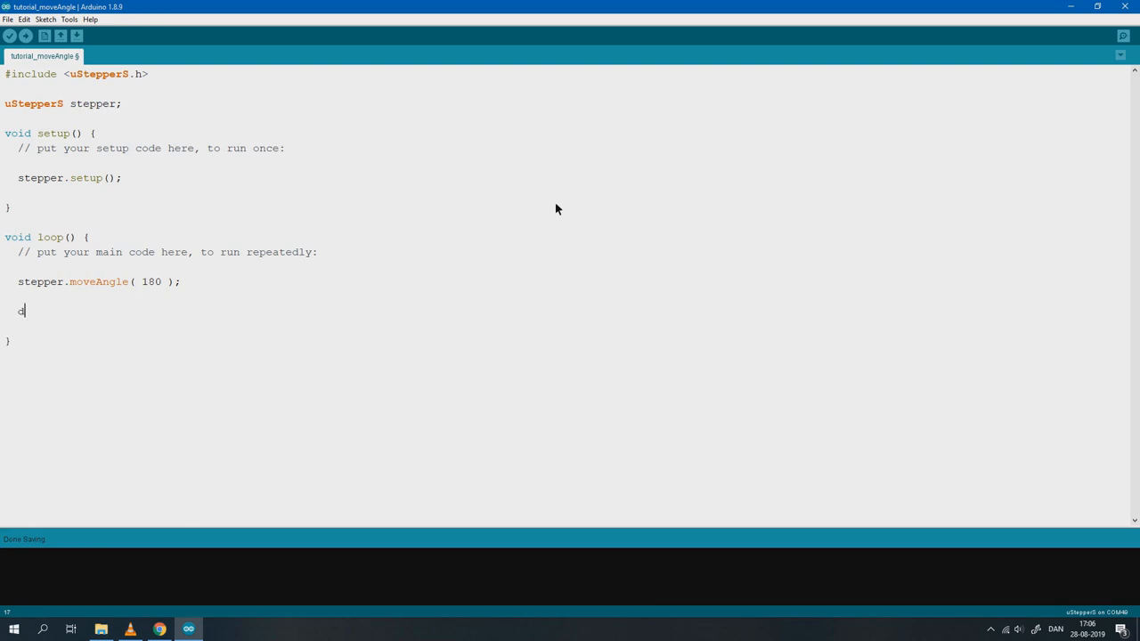
text(elay( 200)
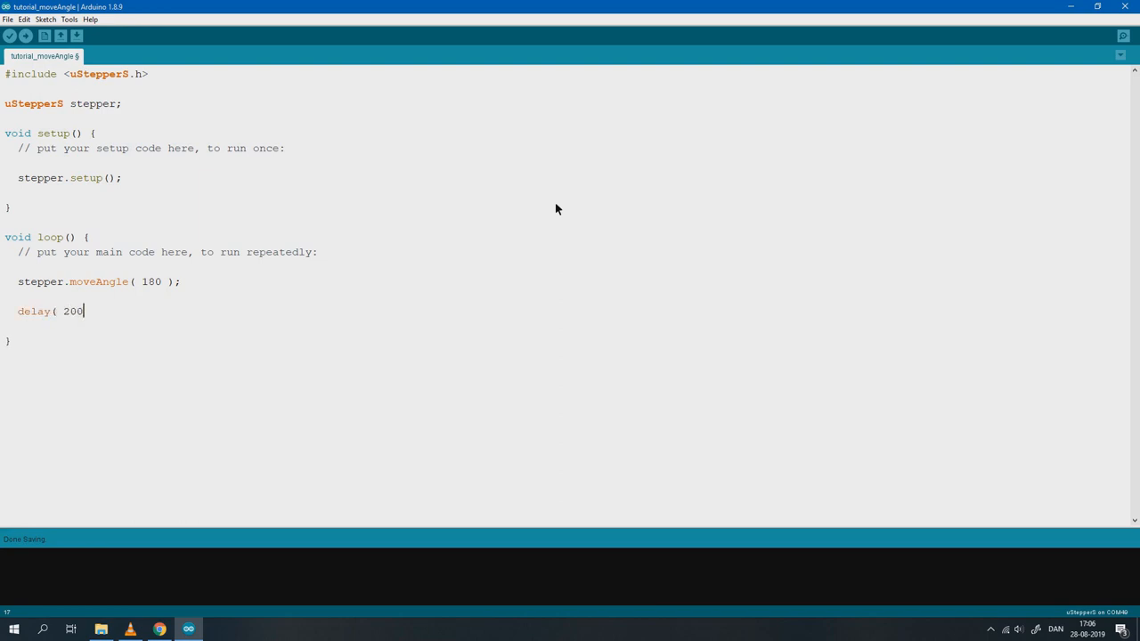
text(0 );)
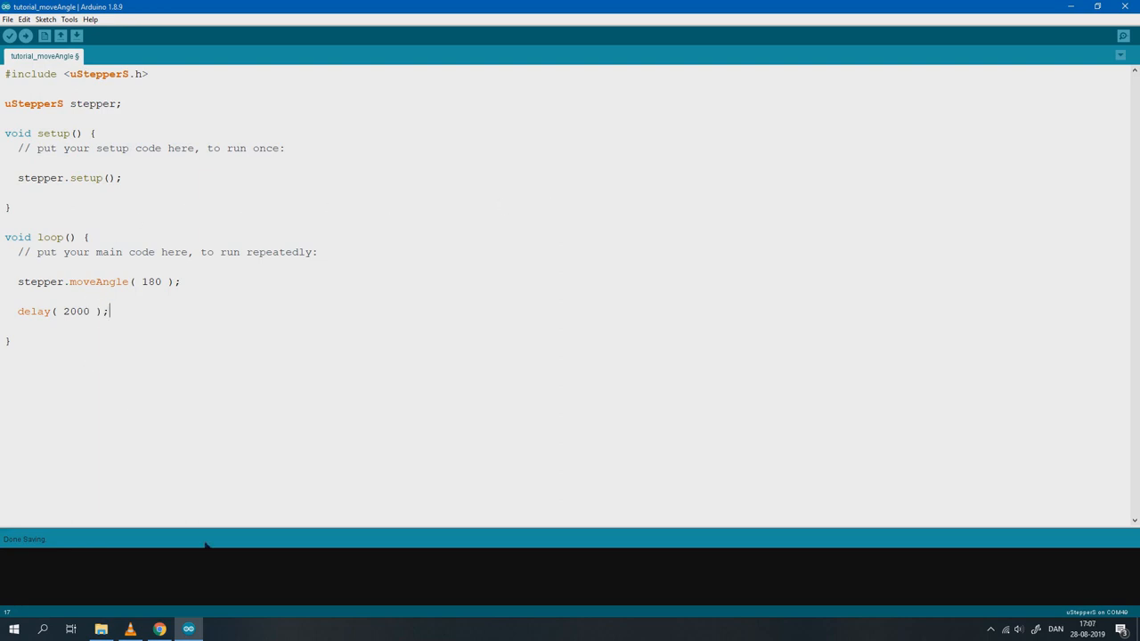
Step: Confirm the uStepperS board and COM49 port settings, then select the moveAngle line
click(68, 21)
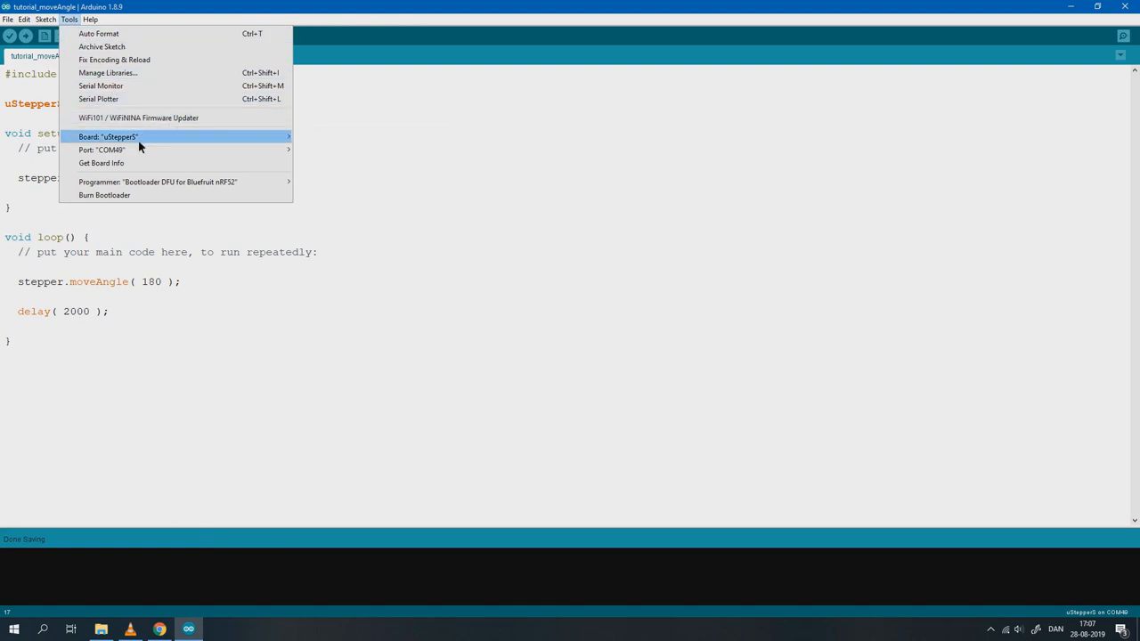
mouse_move(57, 148)
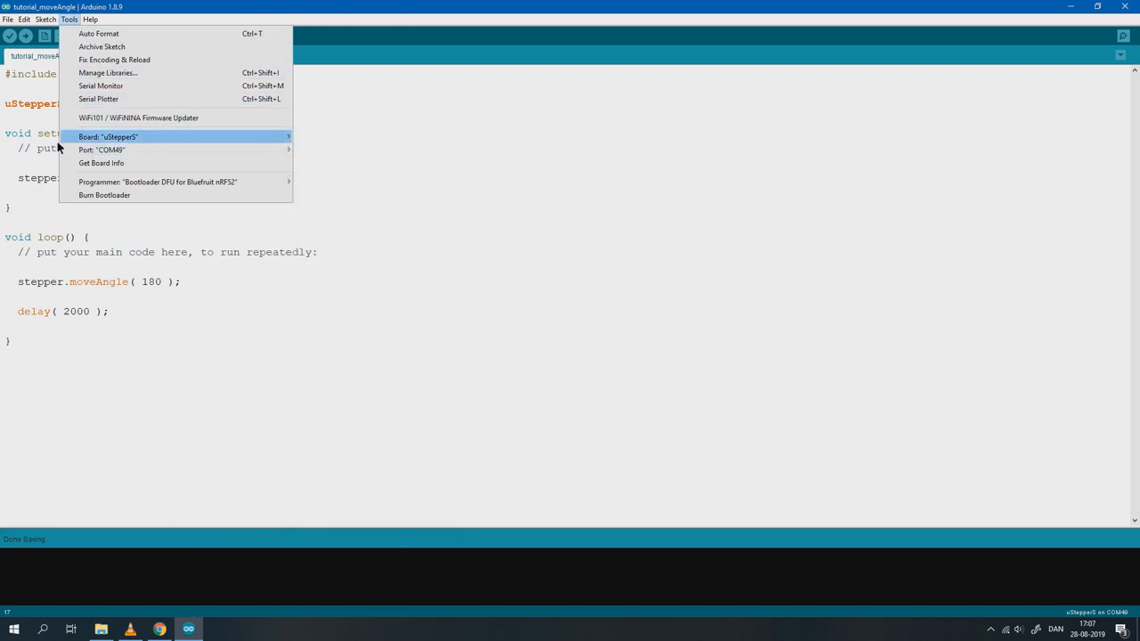
click(27, 36)
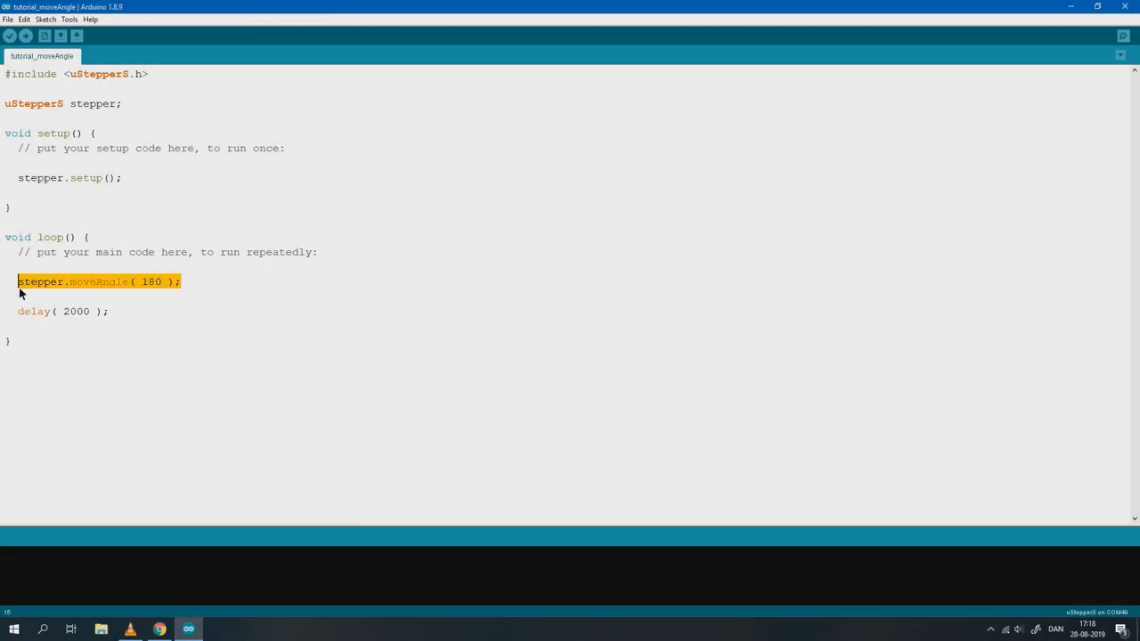
double_click(98, 282)
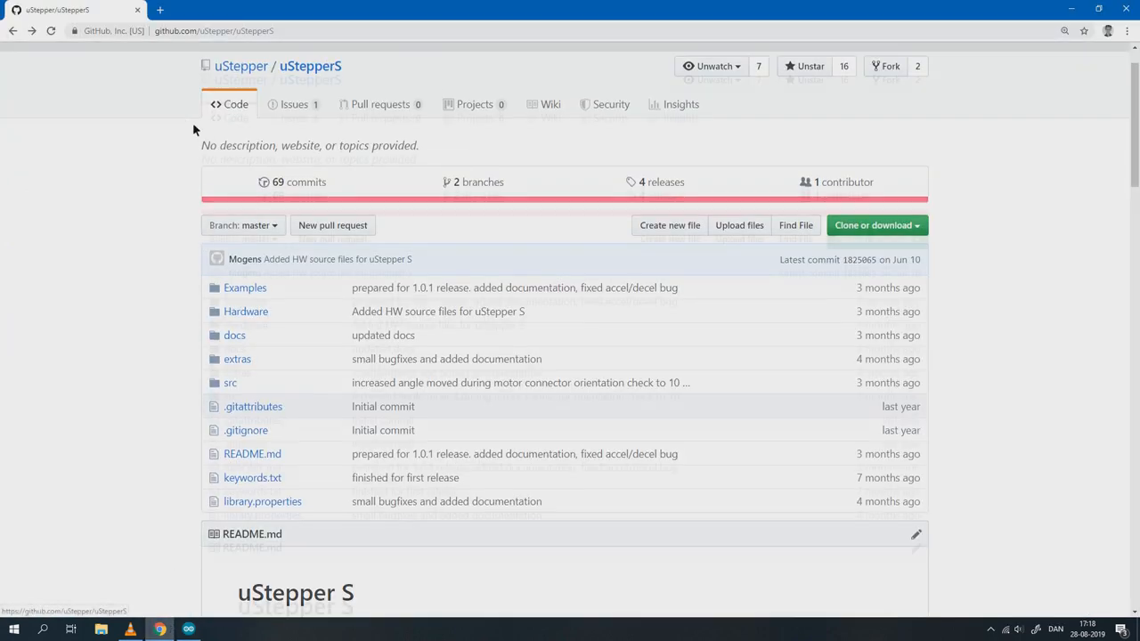
Step: Open the README's Documentation link in a new tab and view it
scroll(down, 3)
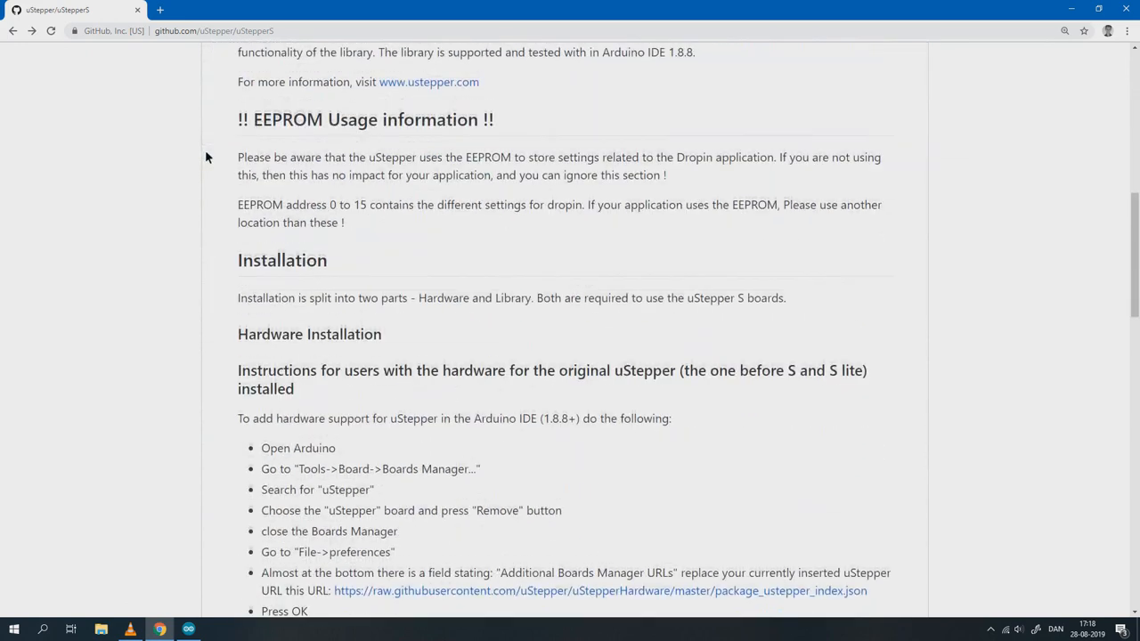
scroll(down, 3)
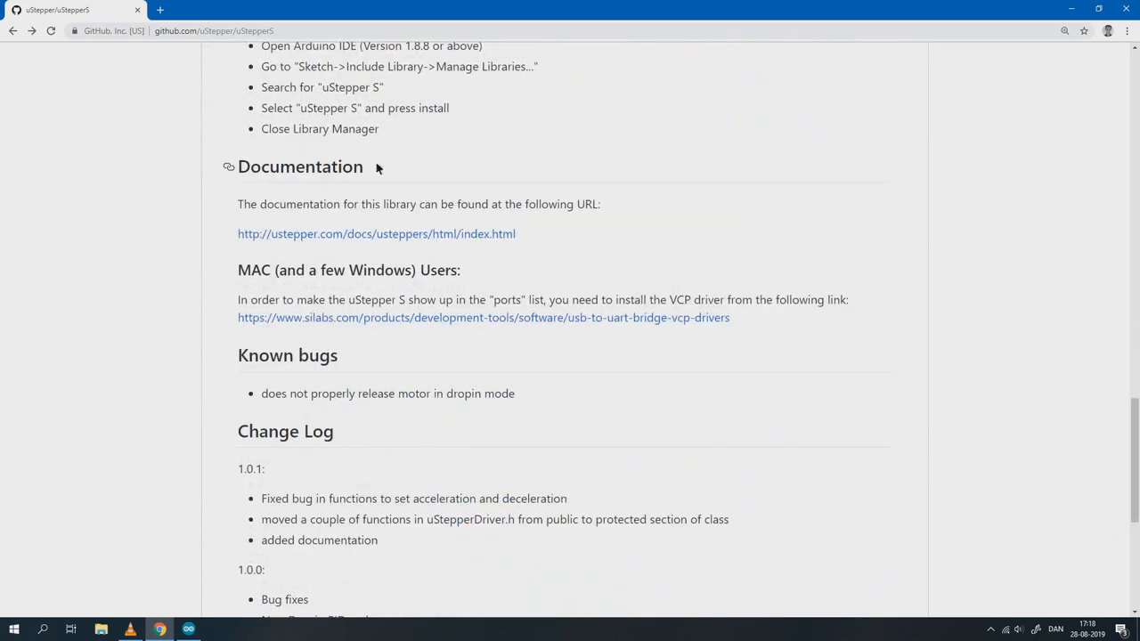
mouse_move(327, 210)
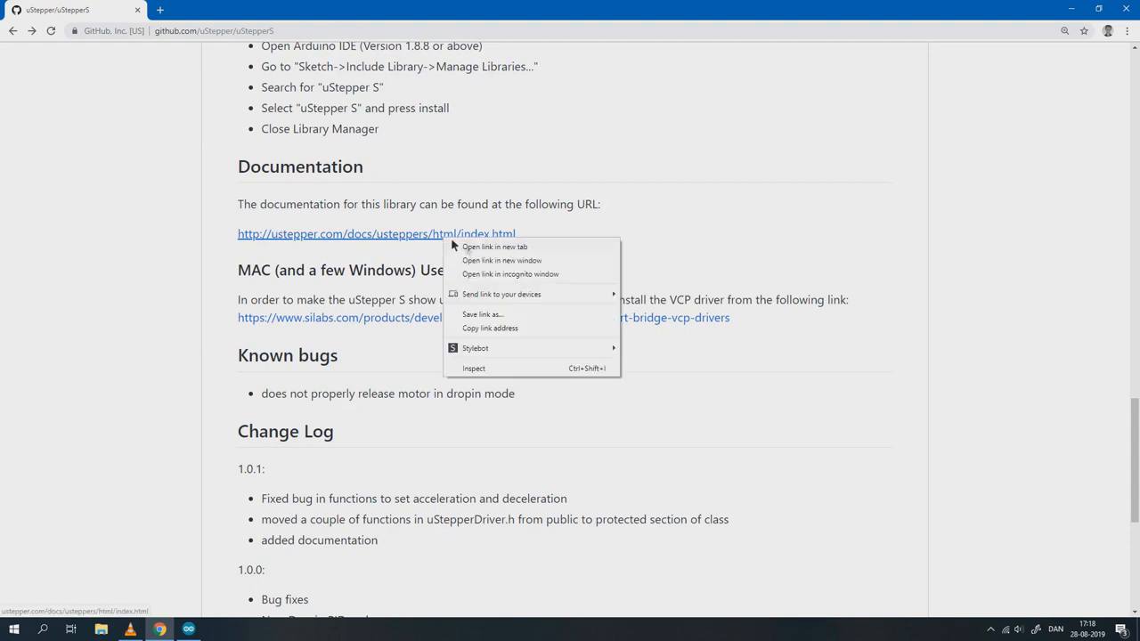
click(490, 247)
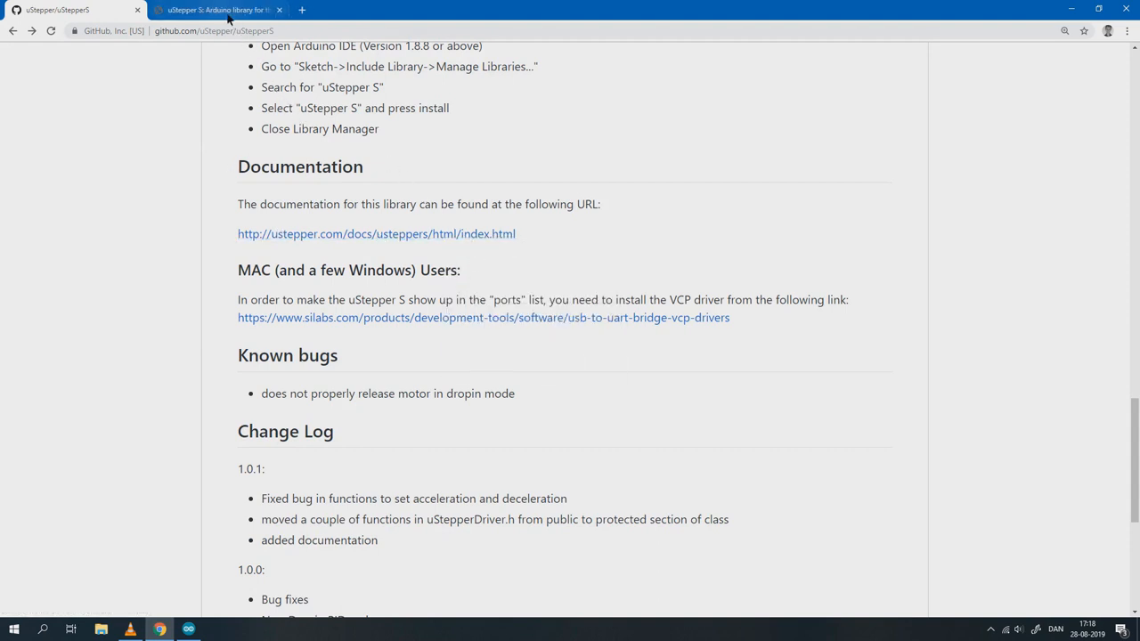
click(376, 233)
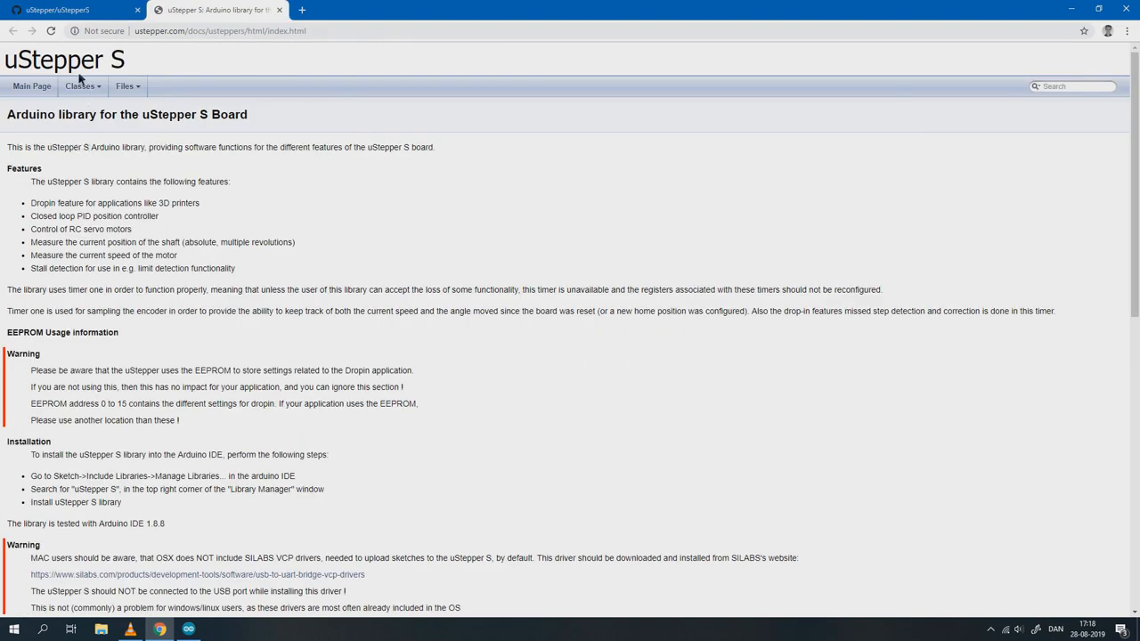
Step: Go from the Class List to uStepperS, read moveAngle, and select the setMaxVelocity name
click(85, 86)
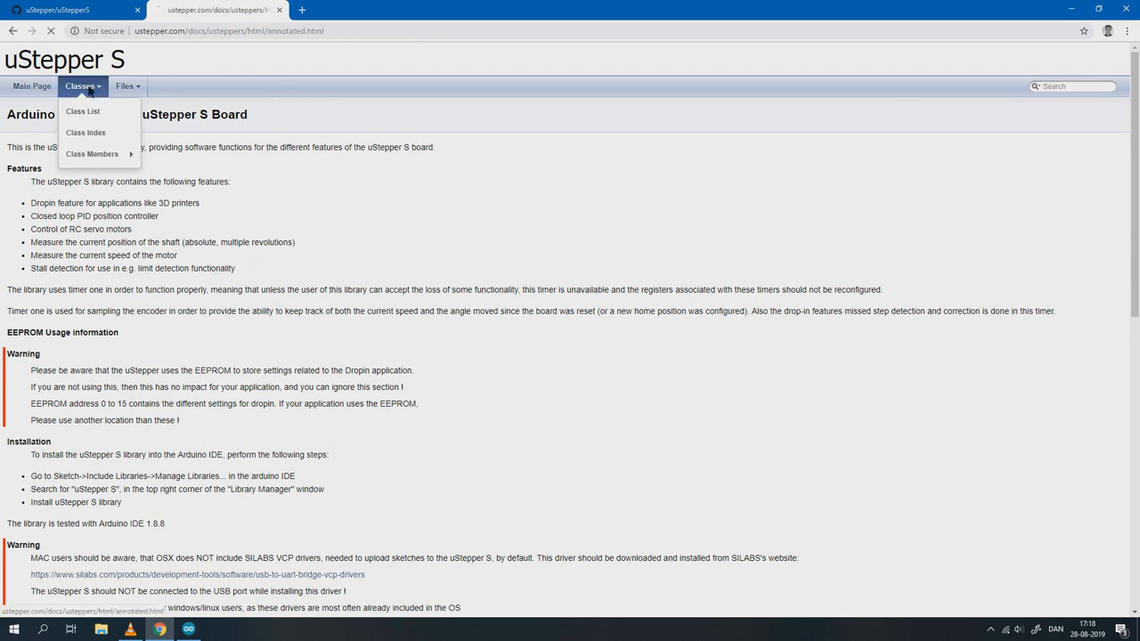
click(91, 110)
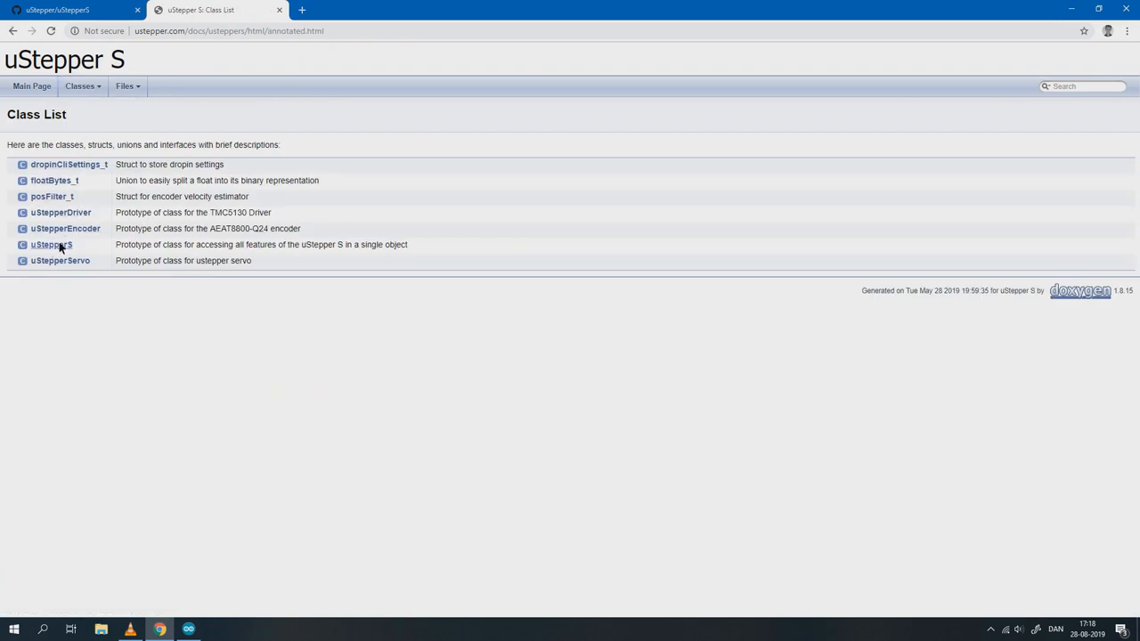
click(50, 244)
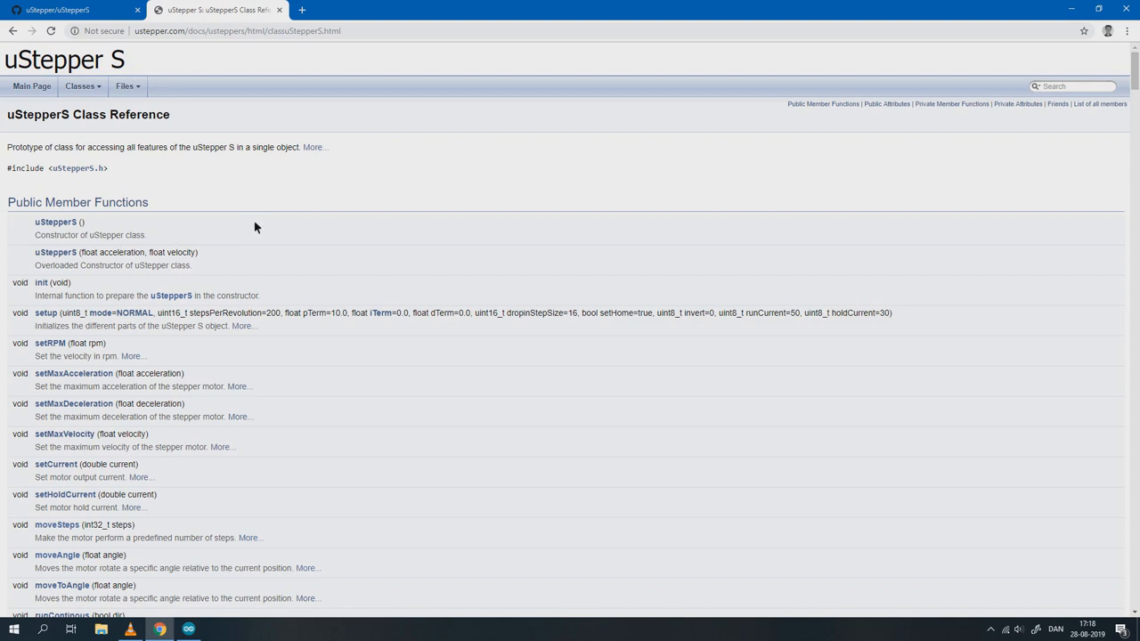
scroll(down, 3)
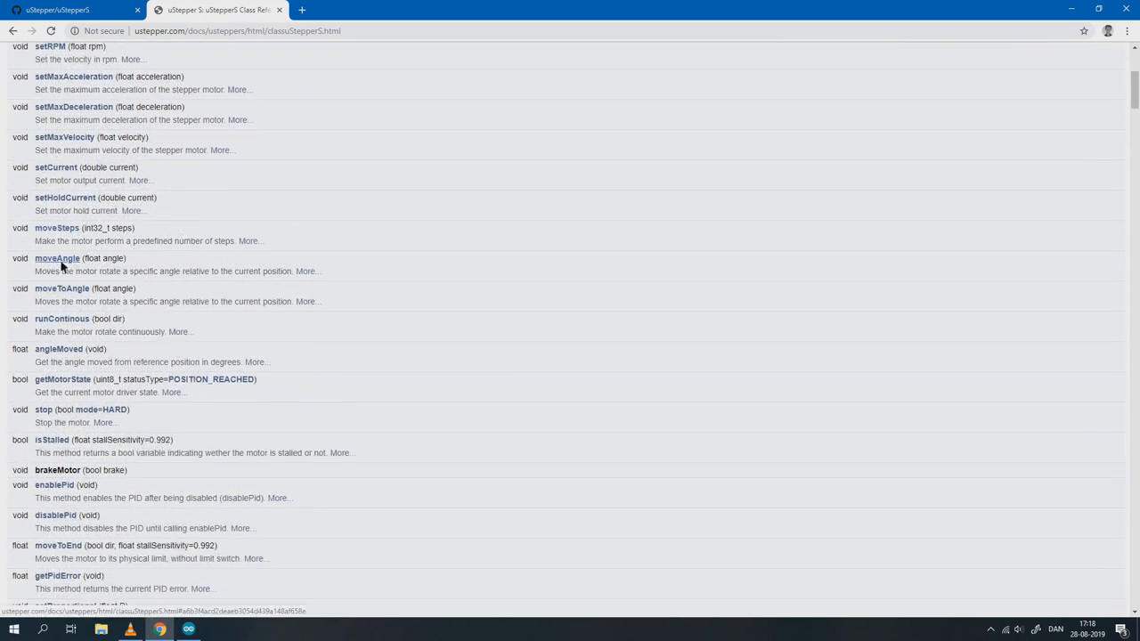
click(56, 258)
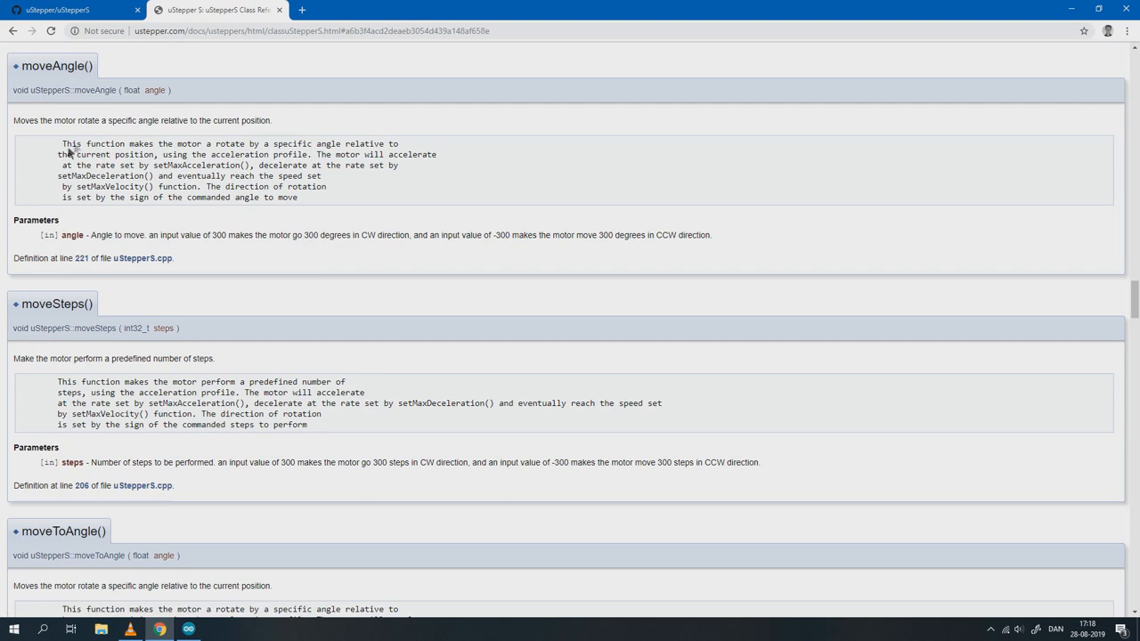
mouse_move(367, 191)
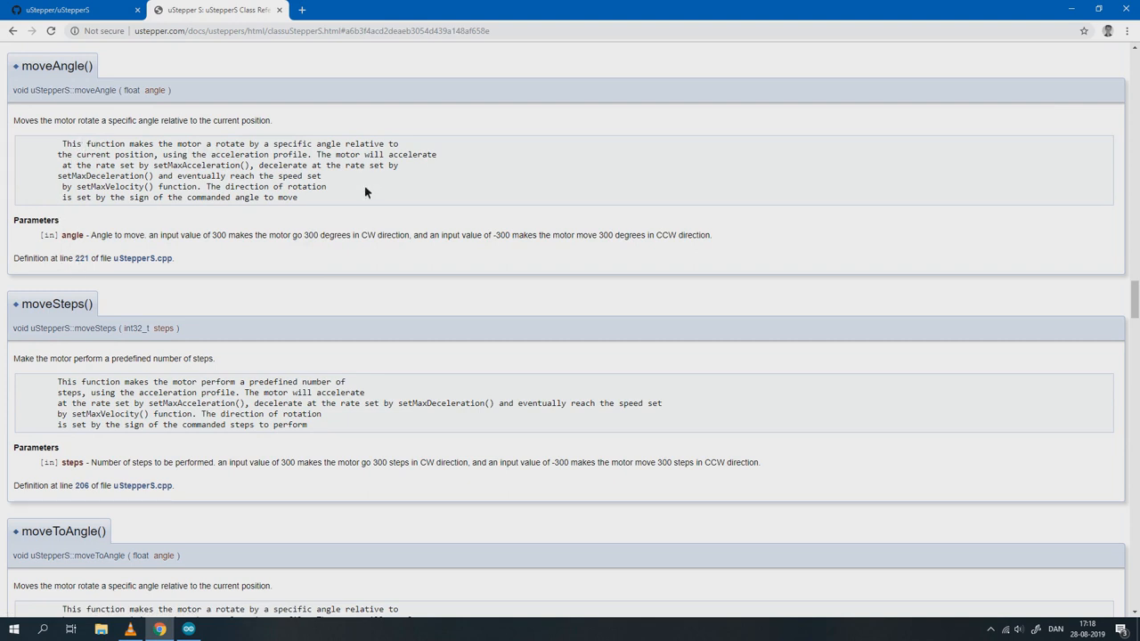
mouse_move(158, 198)
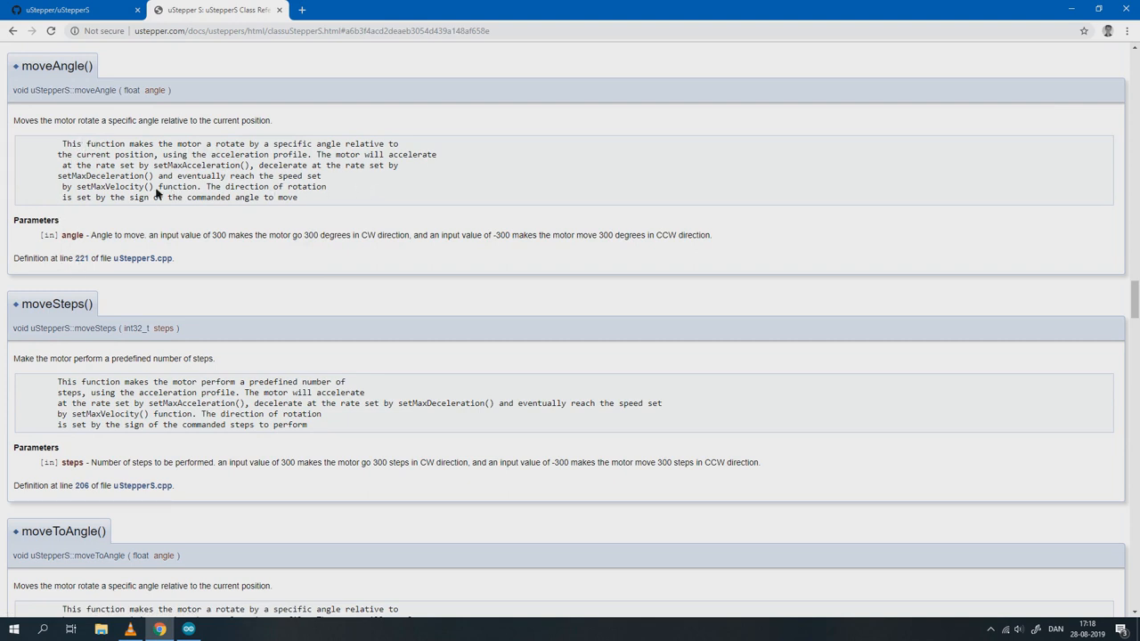
double_click(115, 187)
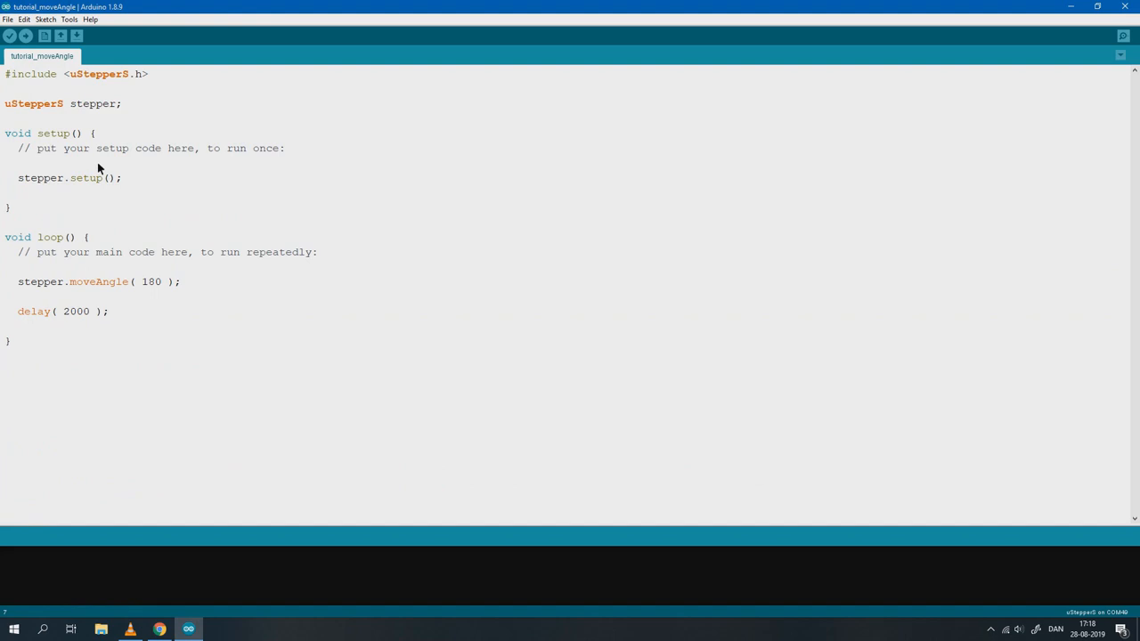
Step: Add stepper.setMaxVelocity(500) with an 'In steps/s' comment before stepper.setup(), then upload
text(st)
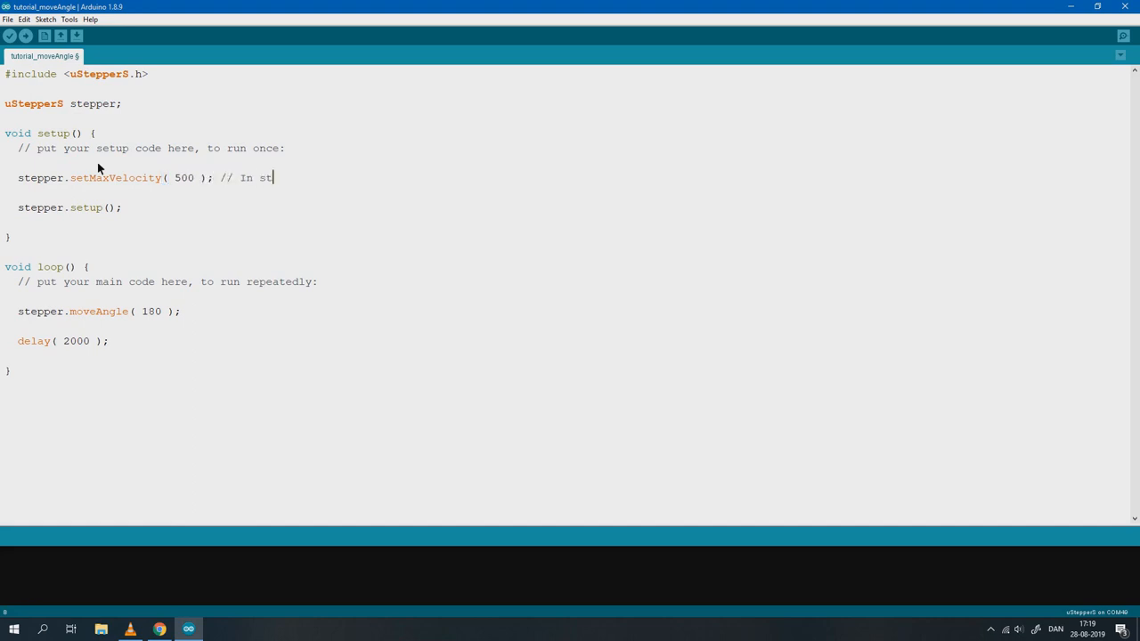
text(eps/s)
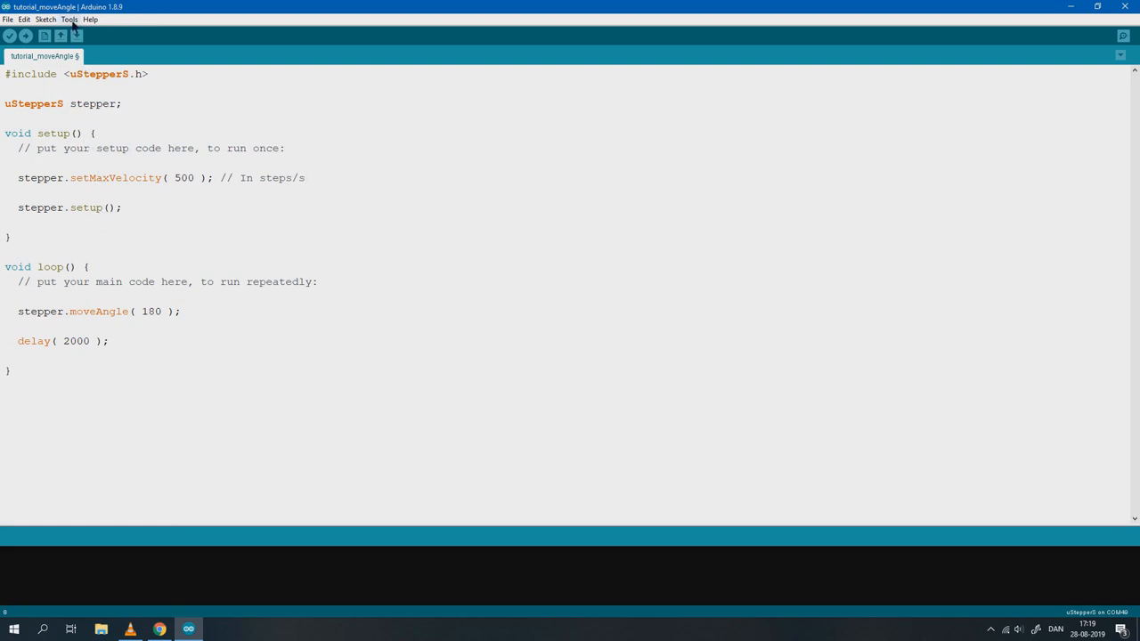
click(94, 18)
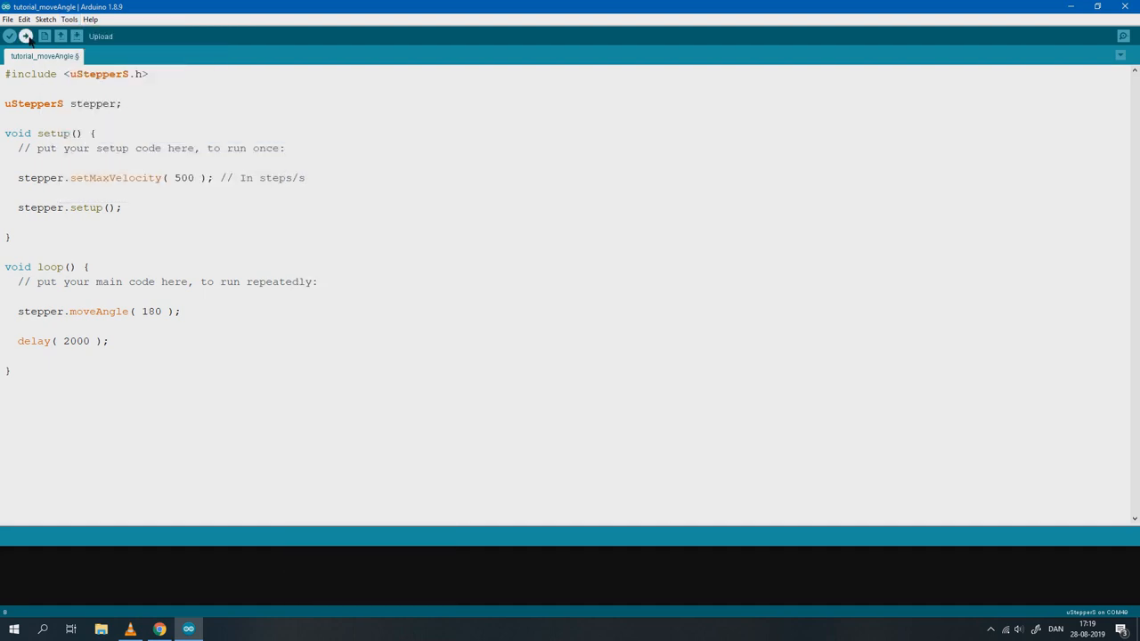
click(27, 38)
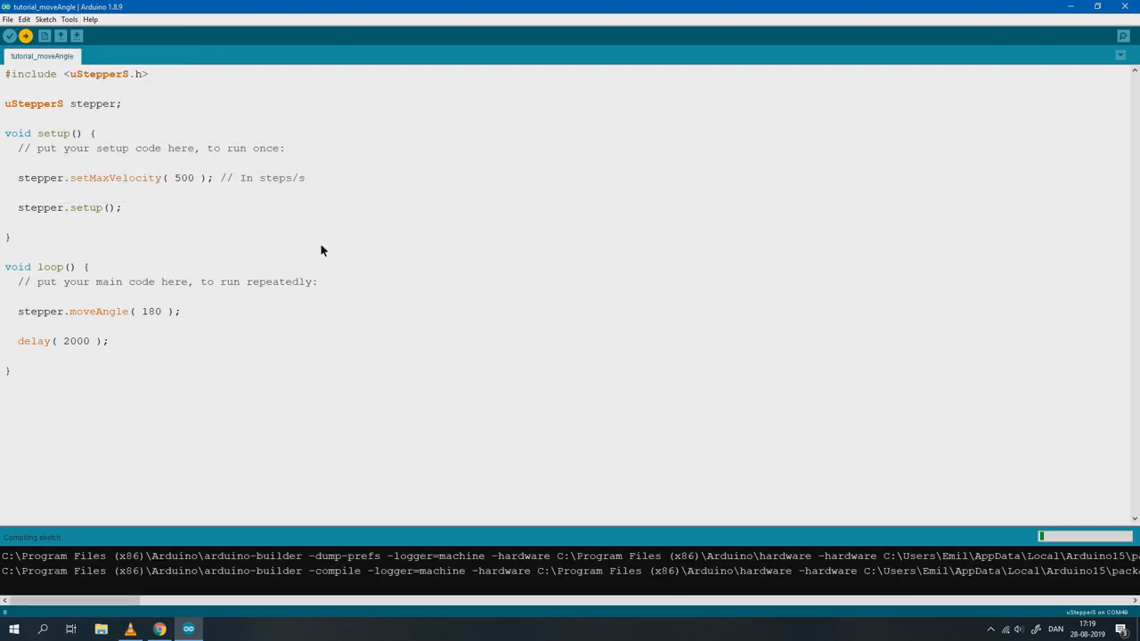